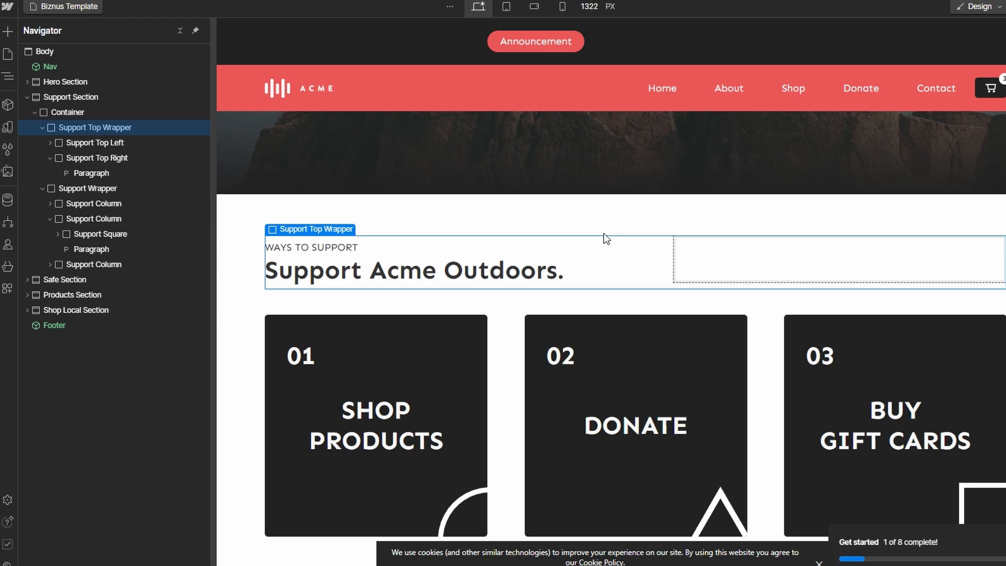
mouse_move(179, 31)
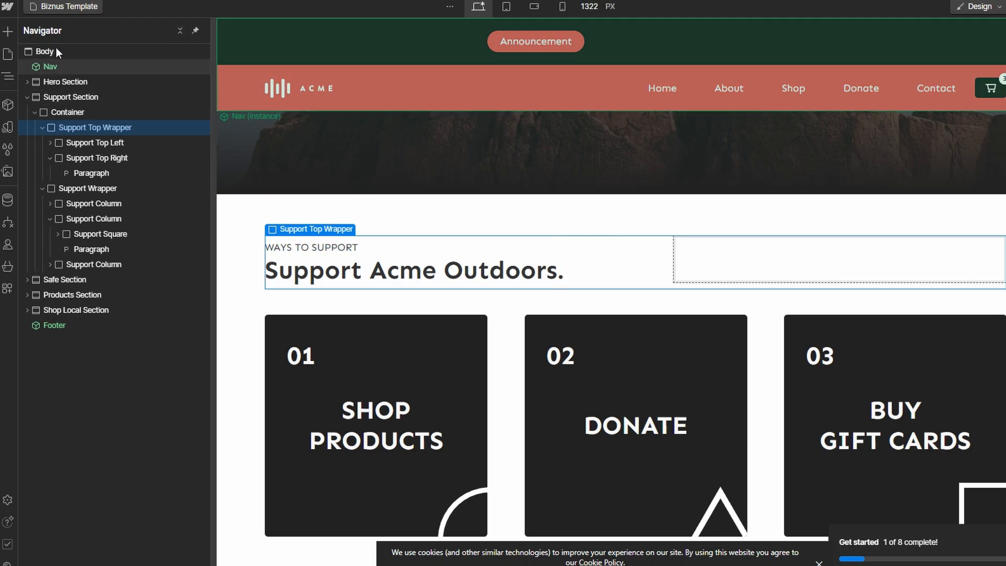
- Drag a Heading element from the Add panel into the hero section
left_click(9, 31)
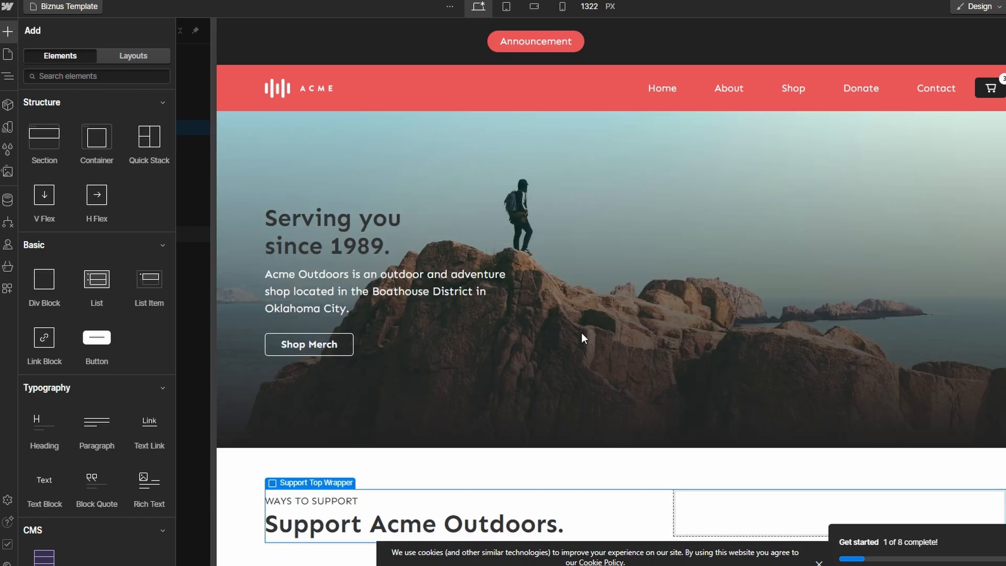
mouse_move(97, 429)
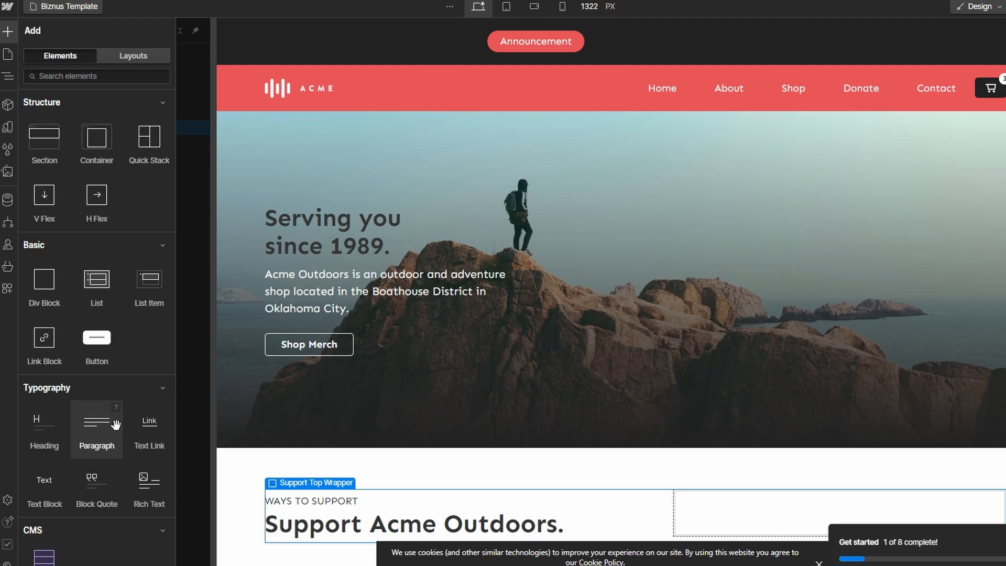
mouse_move(44, 427)
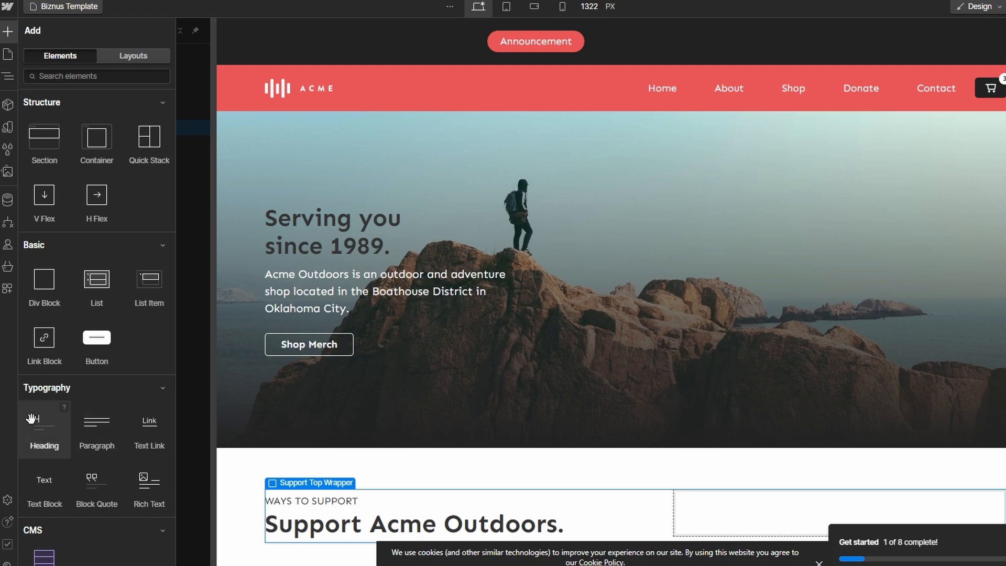
mouse_move(52, 426)
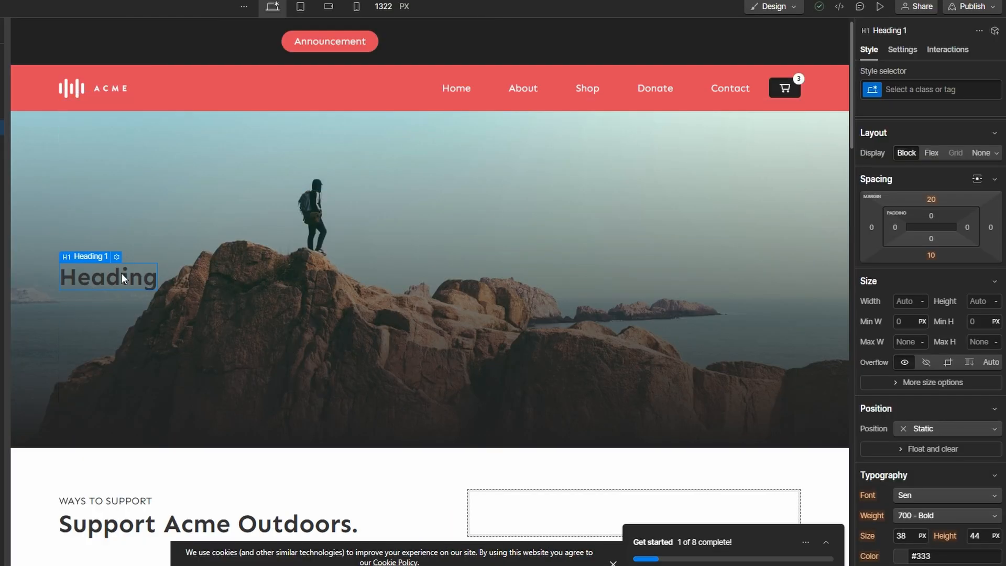
- Set the heading's position to Relative in the Style panel's Position settings
left_click(947, 428)
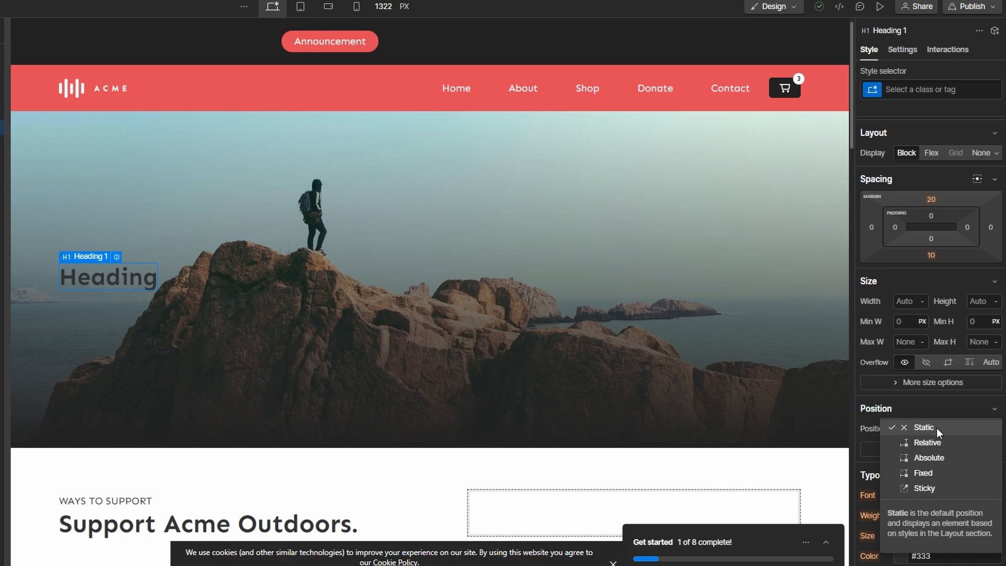
left_click(926, 443)
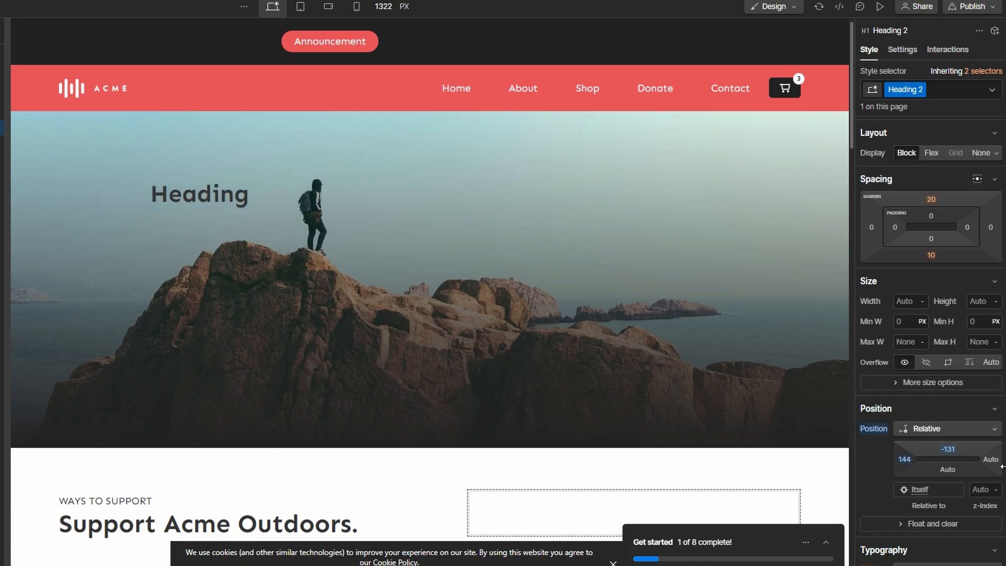
- Select the hero heading and open its Typography text Color picker
left_click(200, 194)
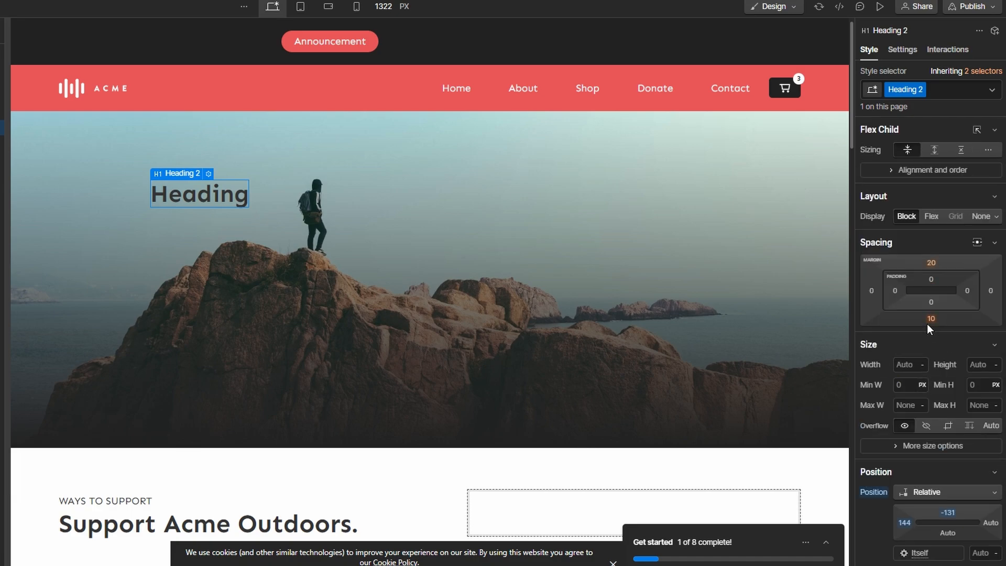
scroll("down", 3)
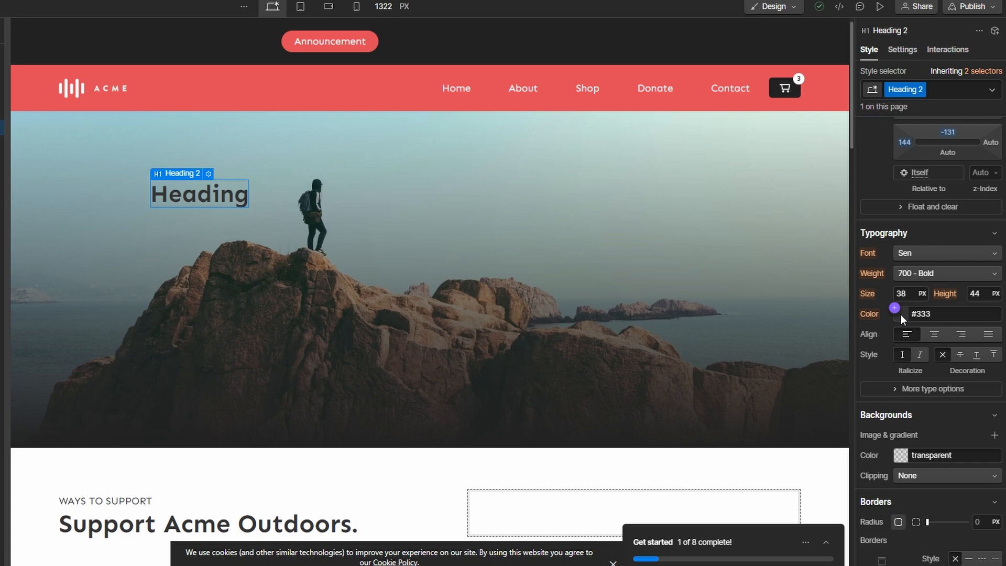
left_click(894, 313)
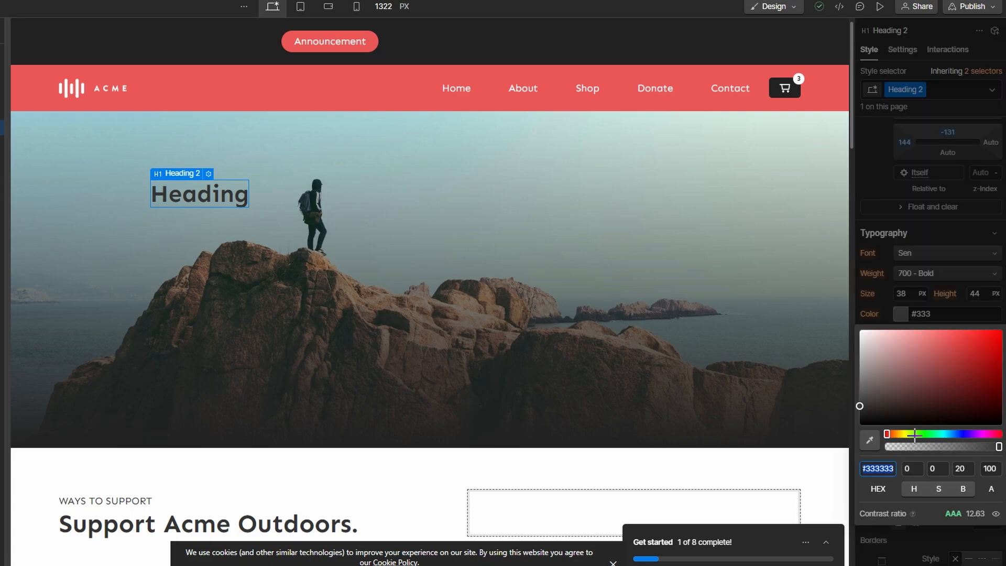